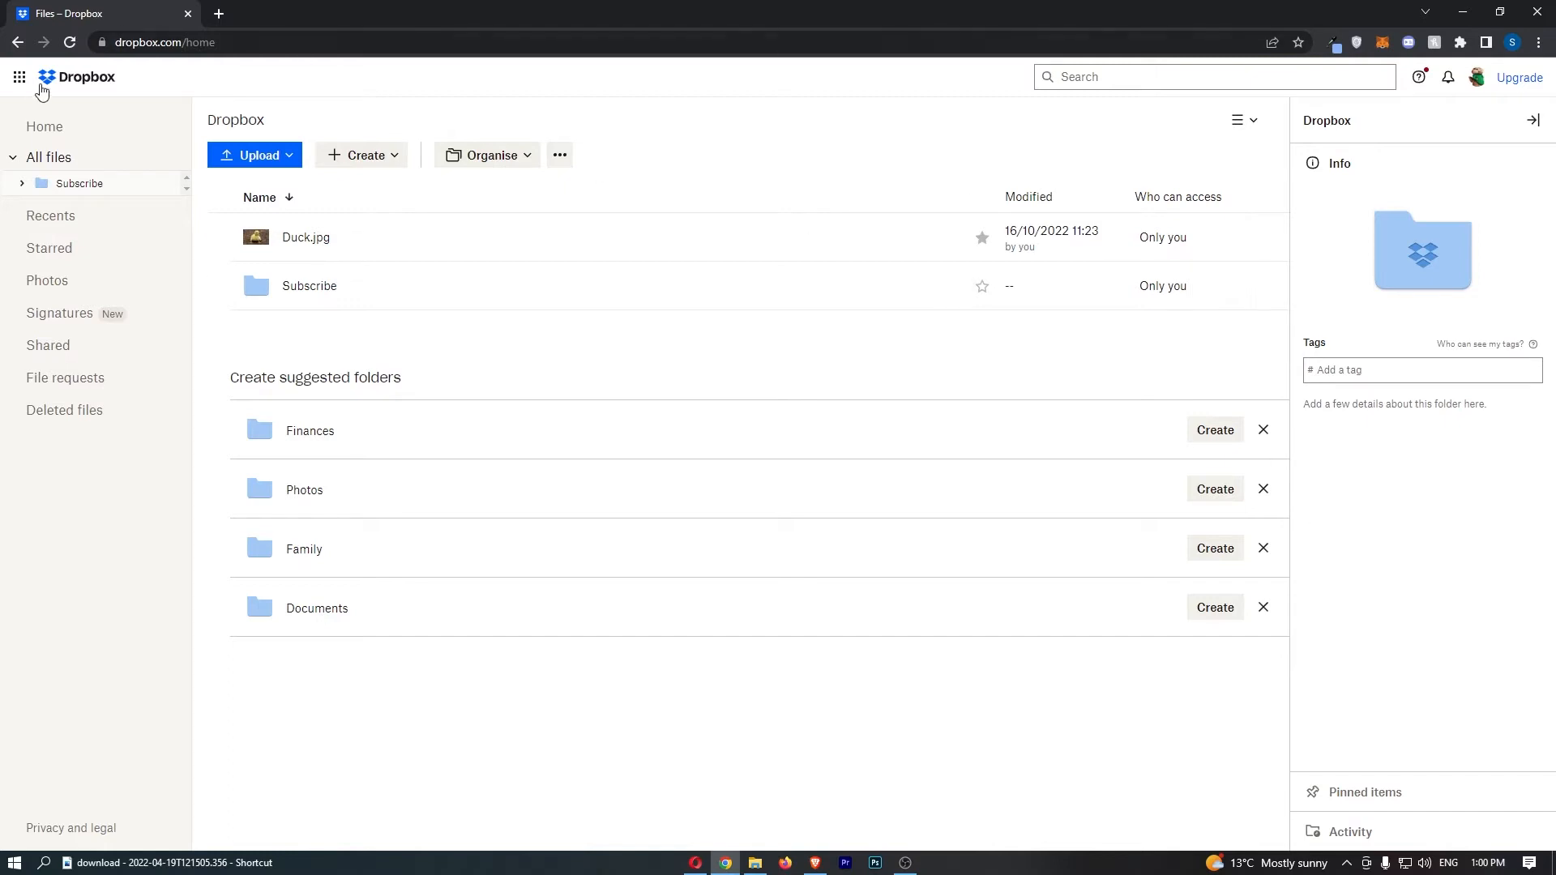
# Open Dropbox App Centre from the Dropbox products list.
pyautogui.click(18, 77)
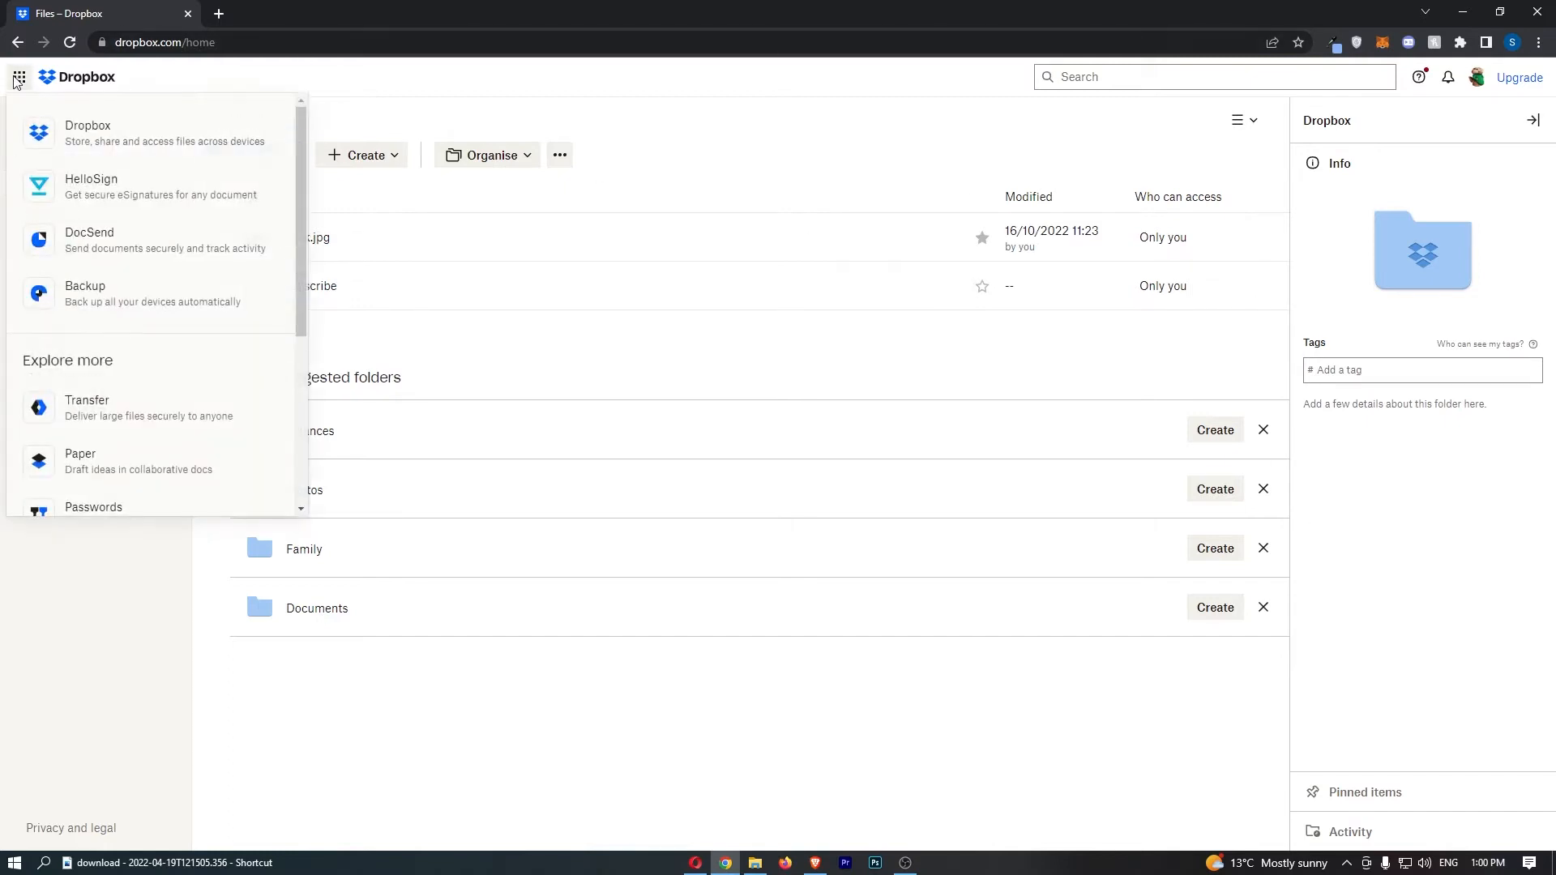
pyautogui.scroll(-3)
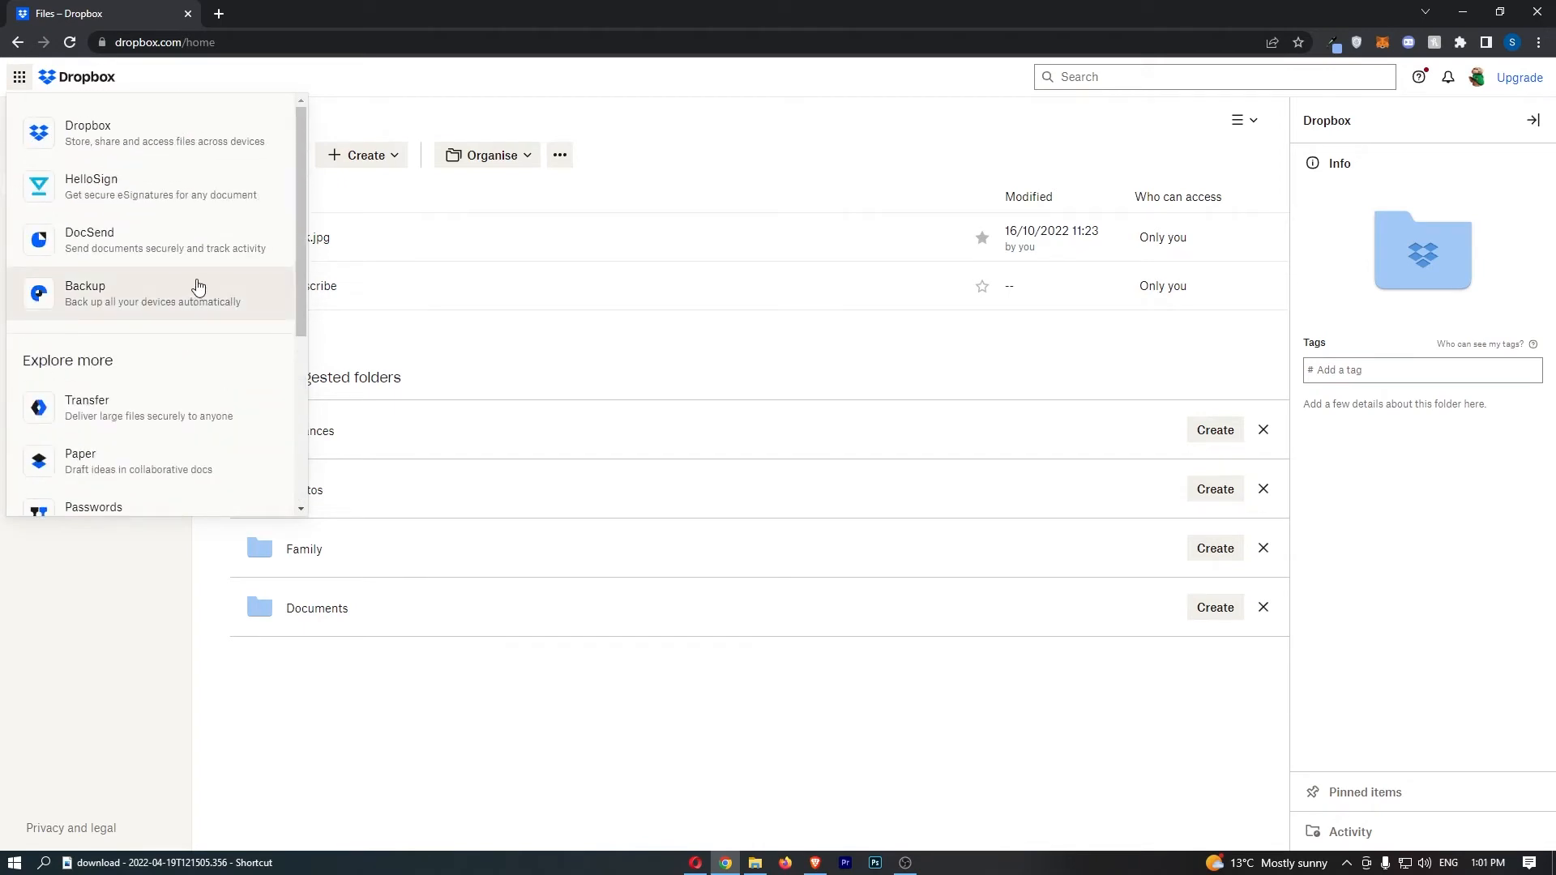
pyautogui.scroll(-3)
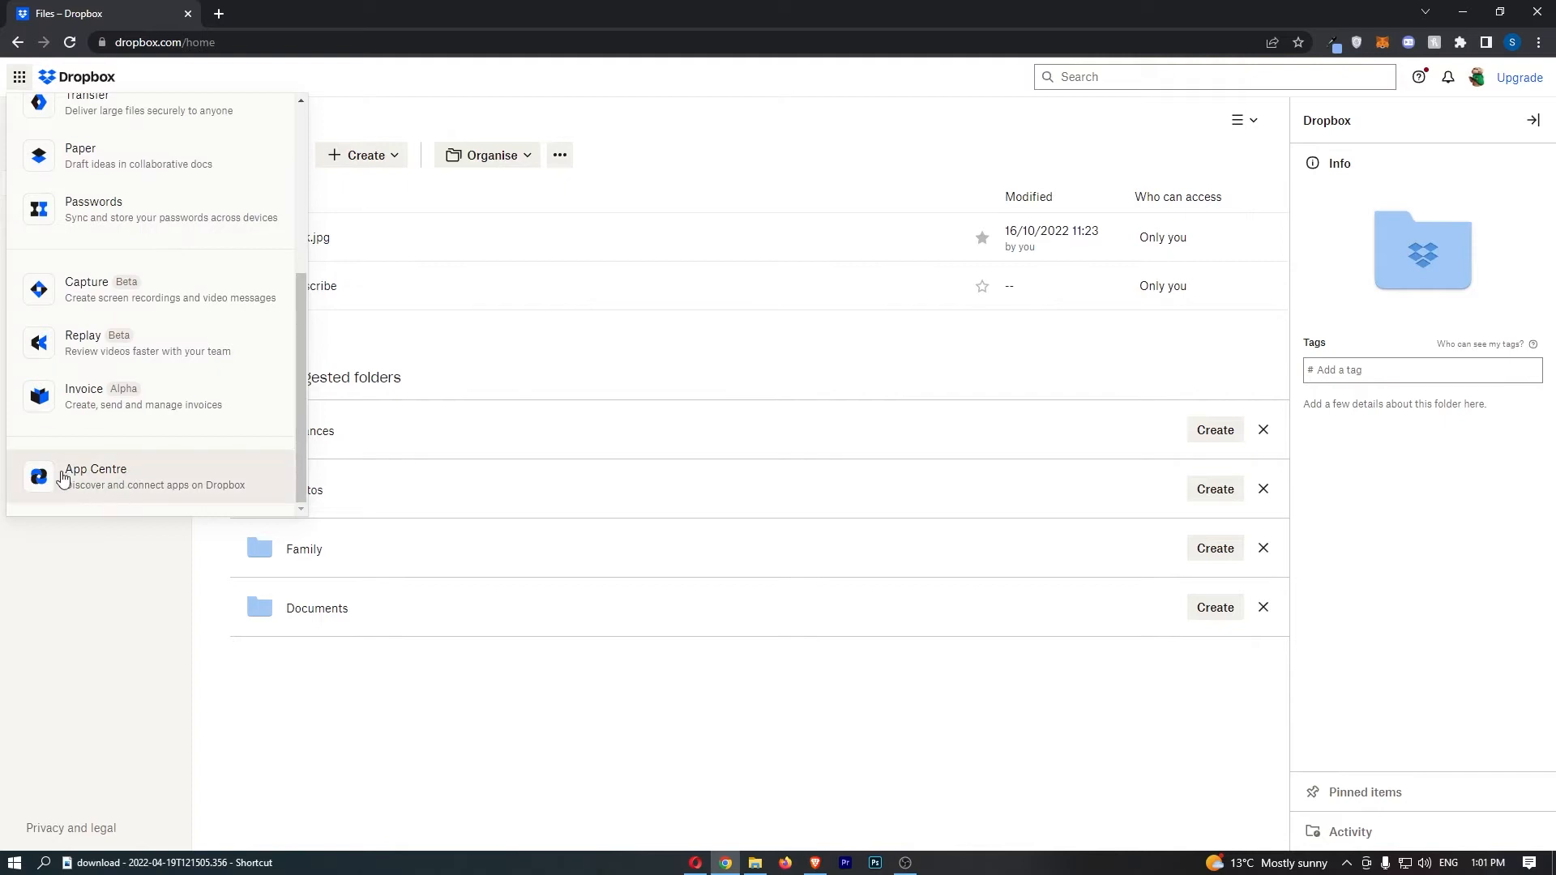
pyautogui.click(96, 476)
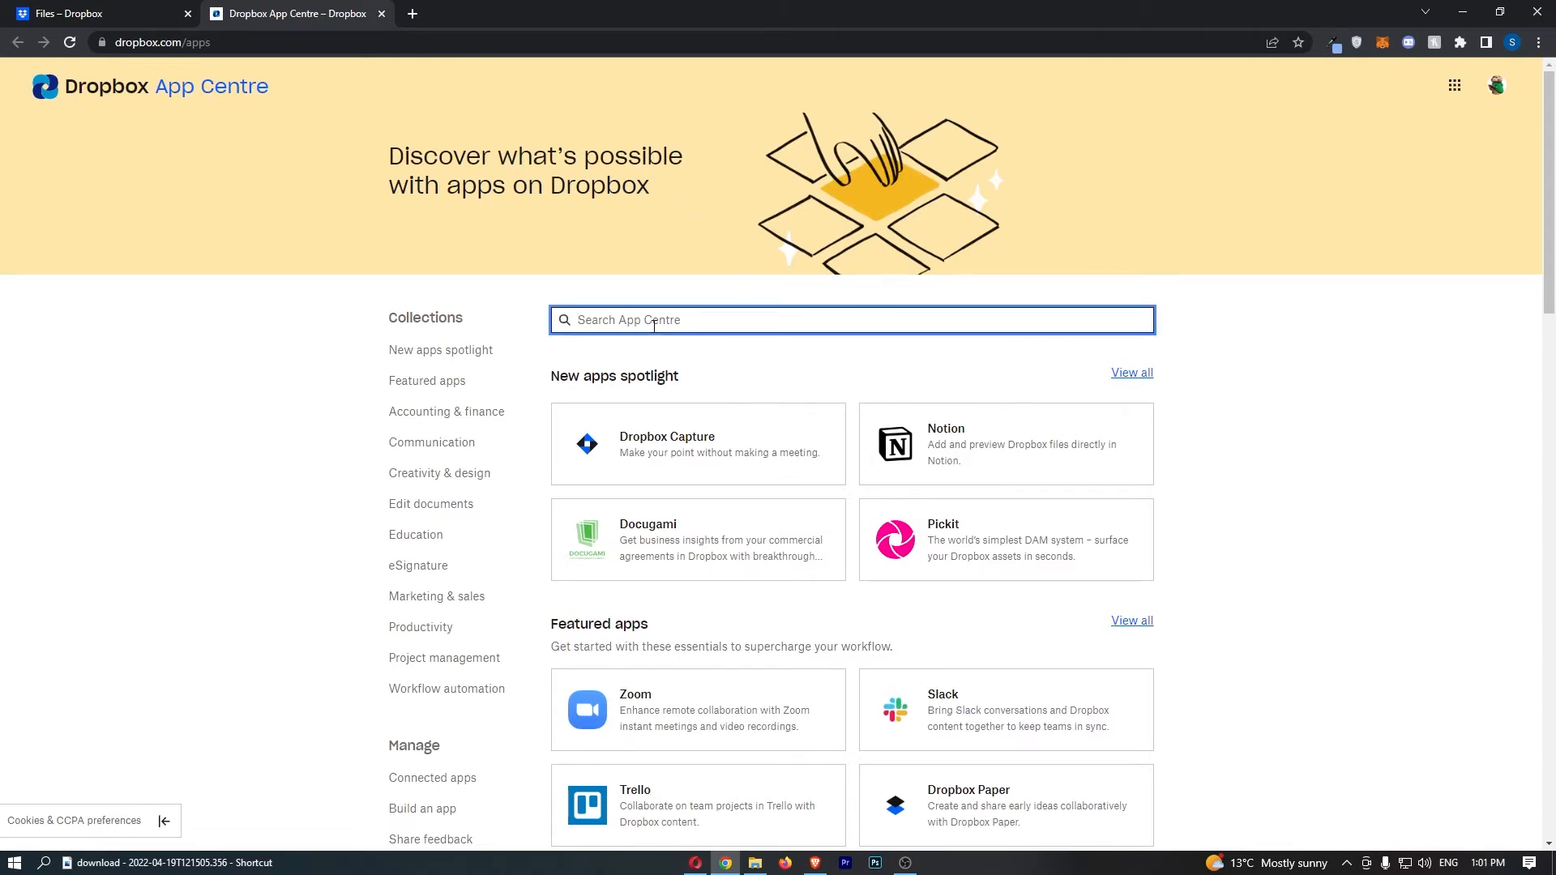
# Search App Centre for 'zoom' and open the Zoom app page.
pyautogui.write('zoom')
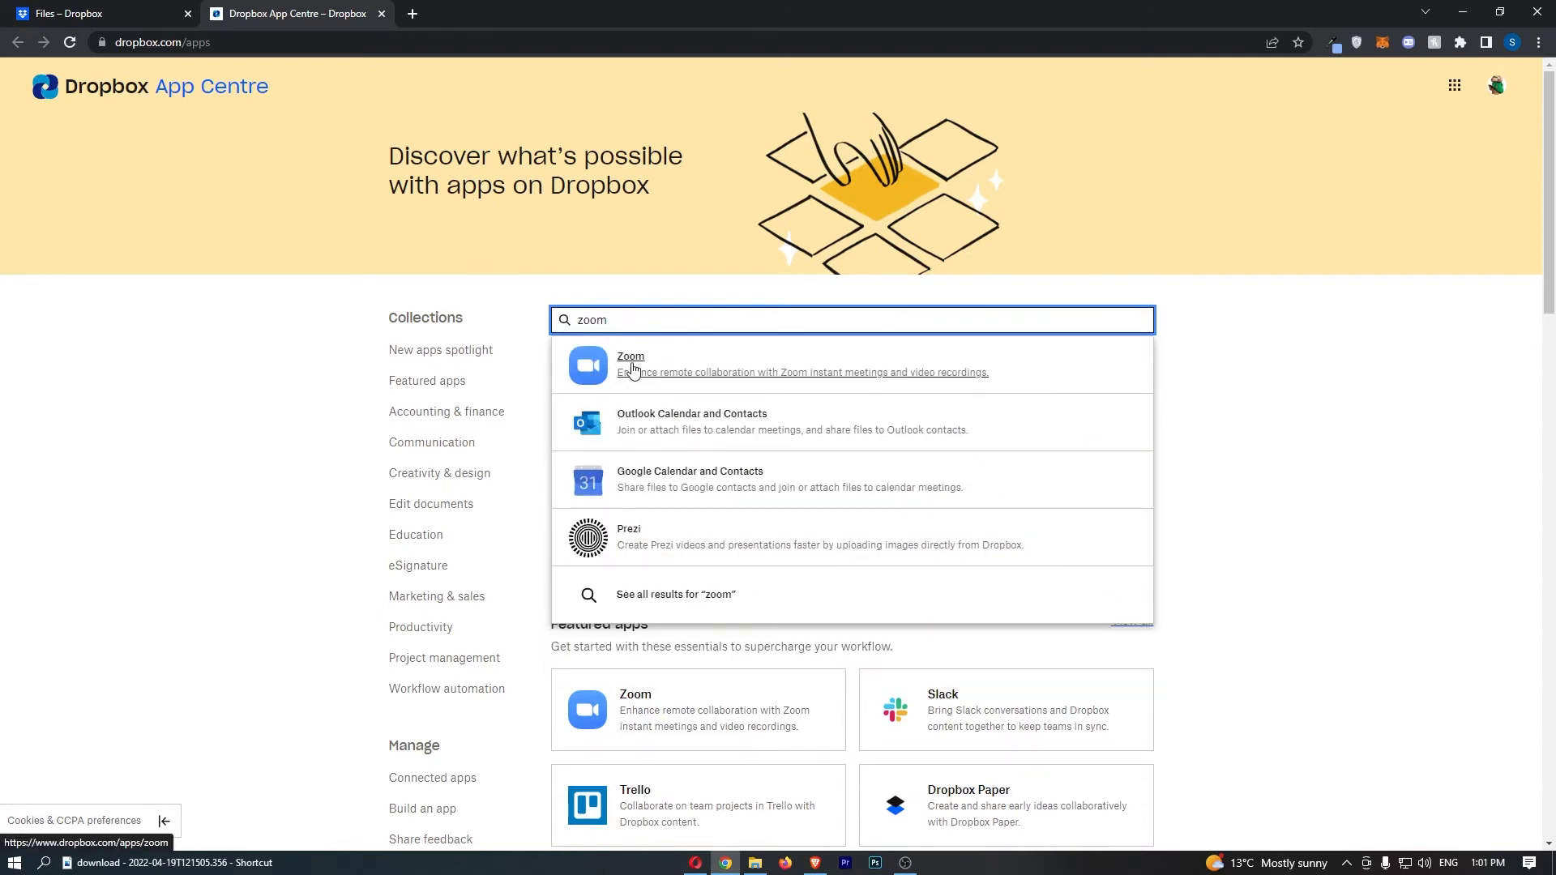
pyautogui.click(632, 364)
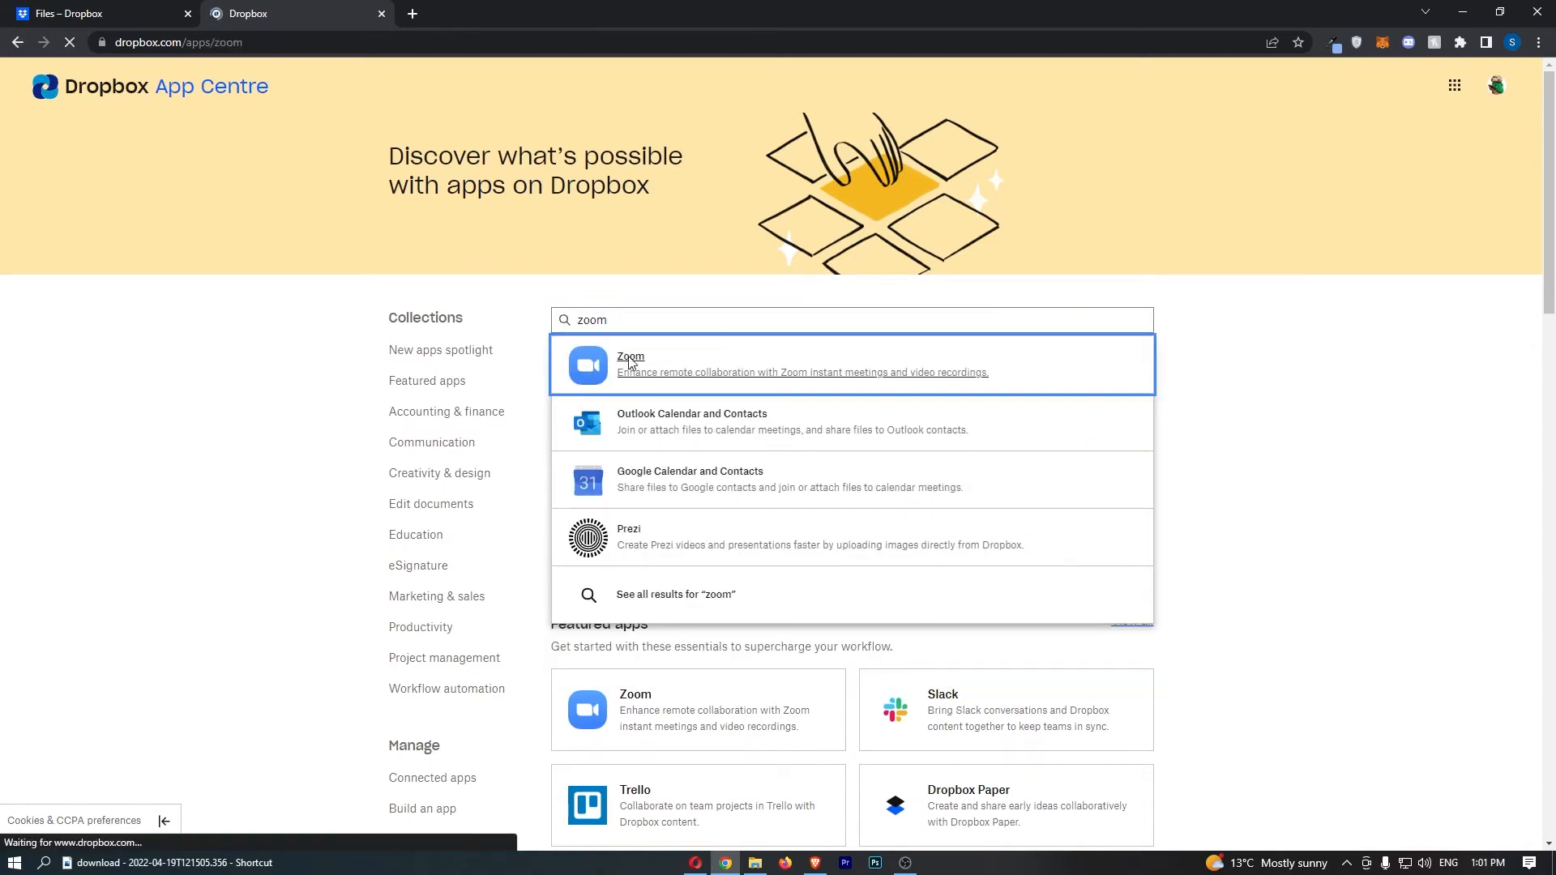
pyautogui.click(630, 364)
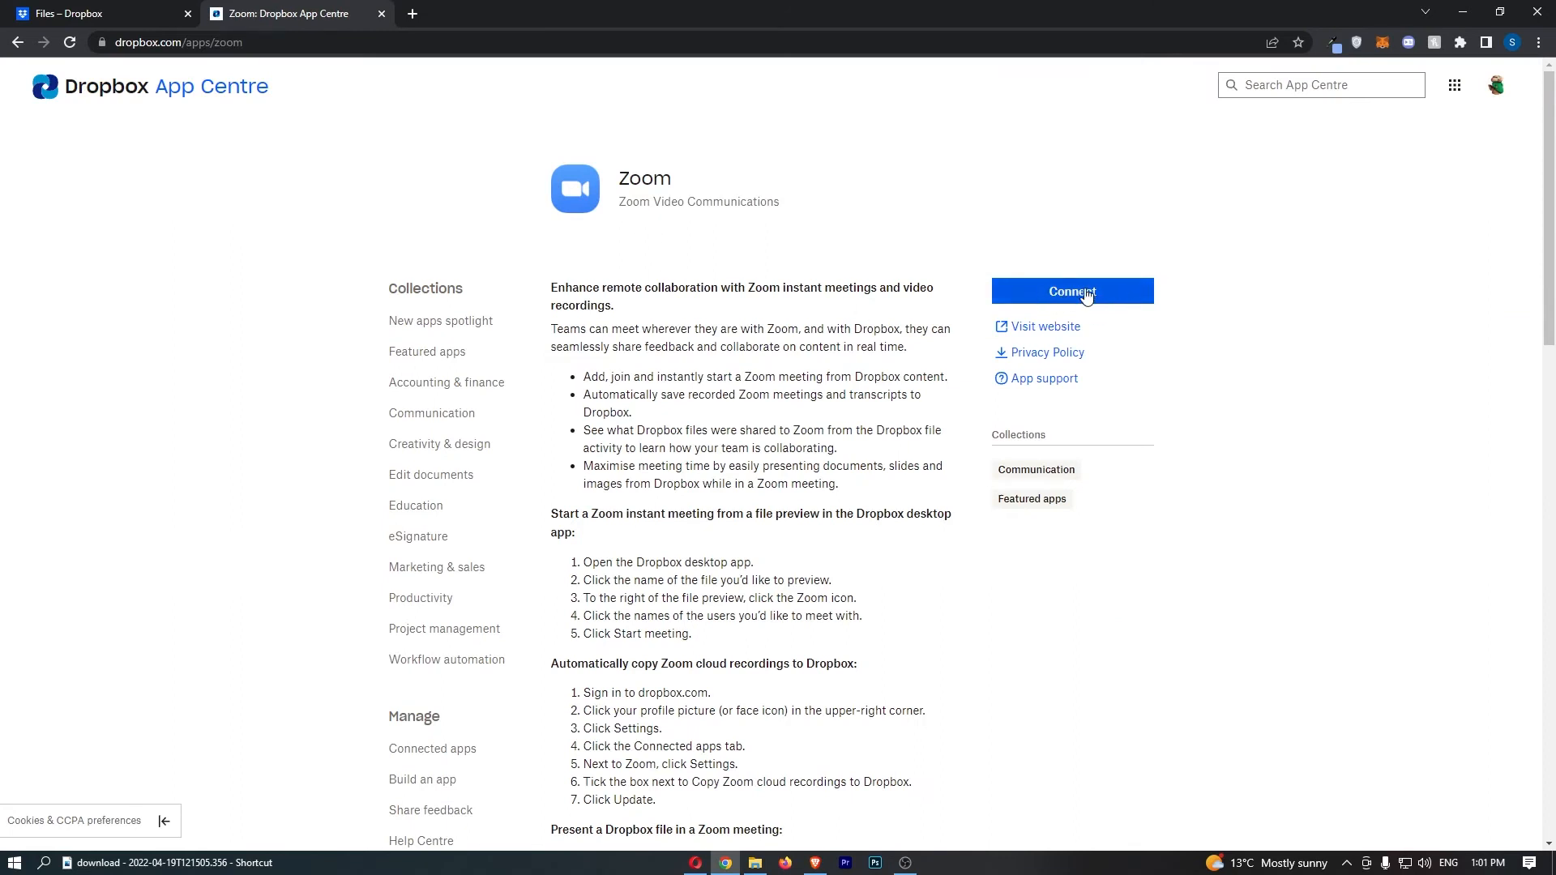
# Connect Zoom and accept sharing contact details with Zoom.
pyautogui.click(1071, 291)
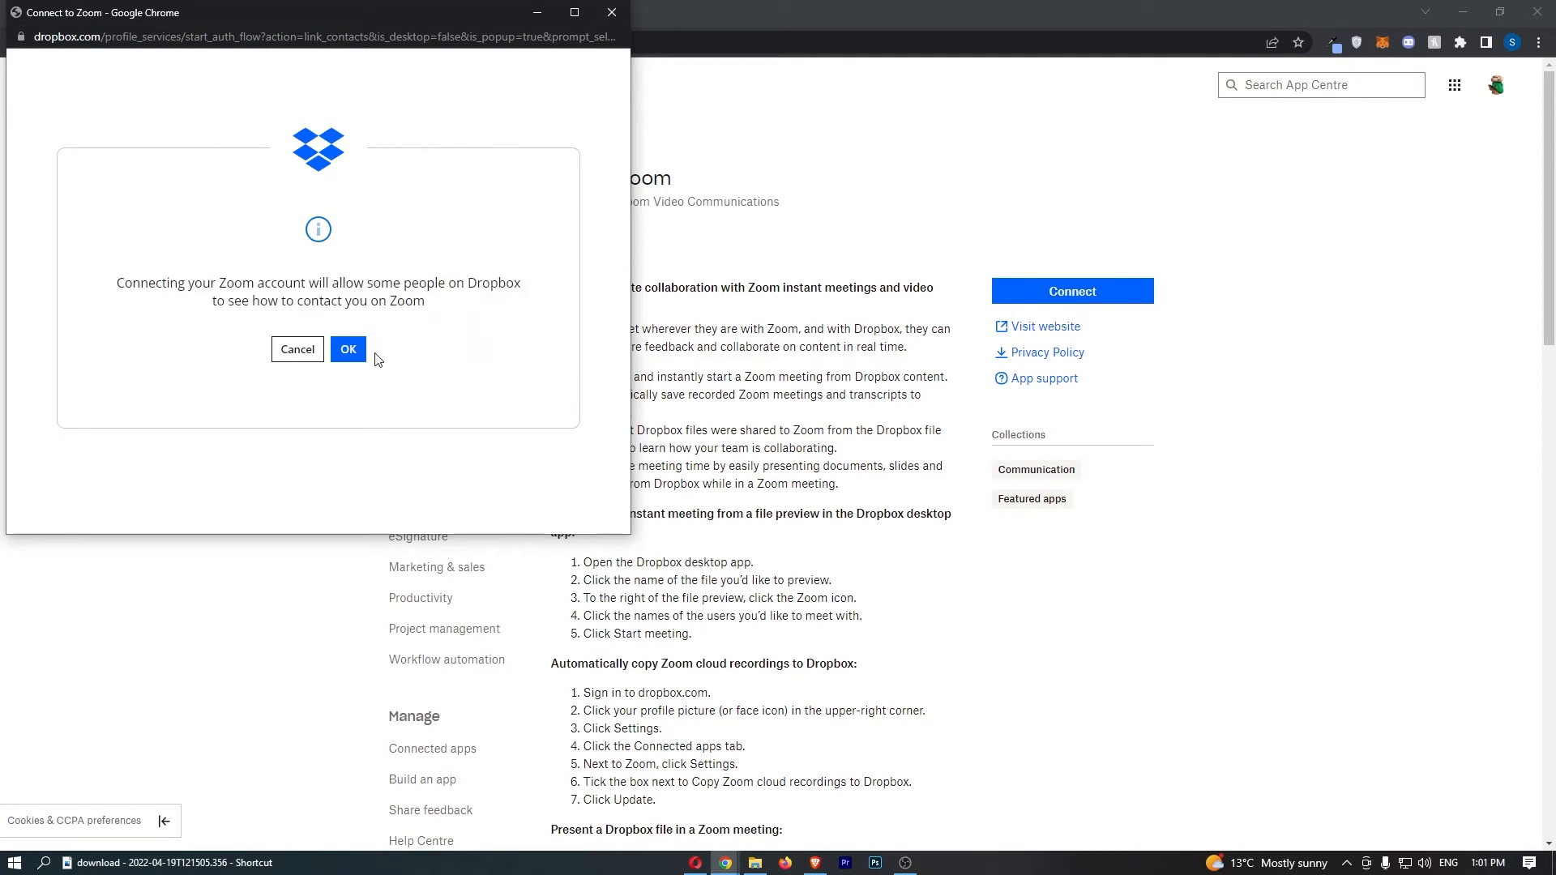
pyautogui.click(348, 349)
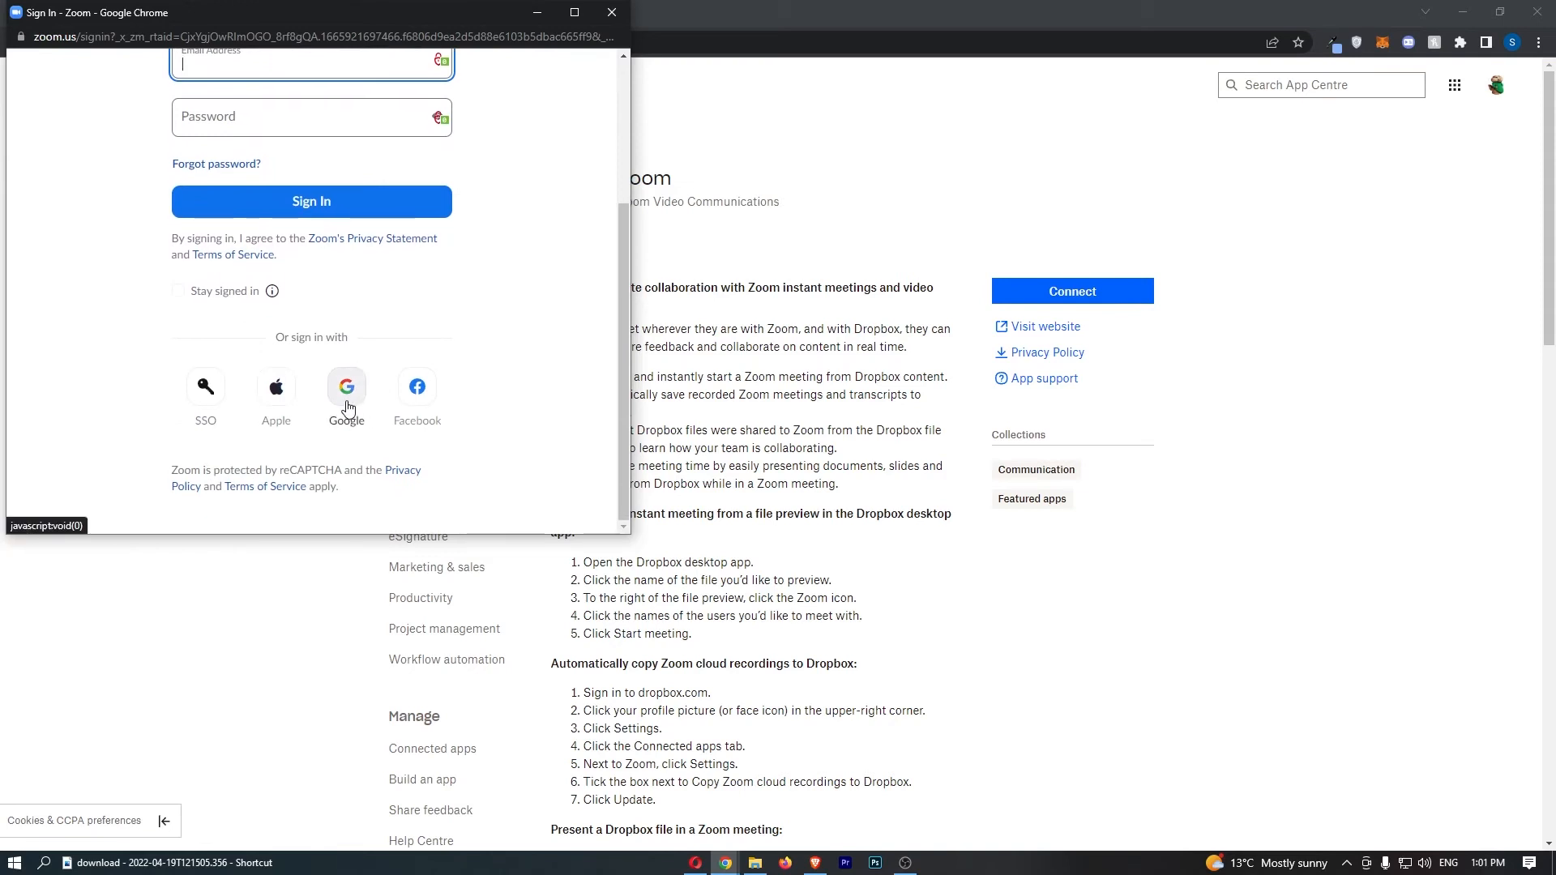
# Sign in to Zoom with Google, allow shared access, and enable cloud recording copying.
pyautogui.click(346, 385)
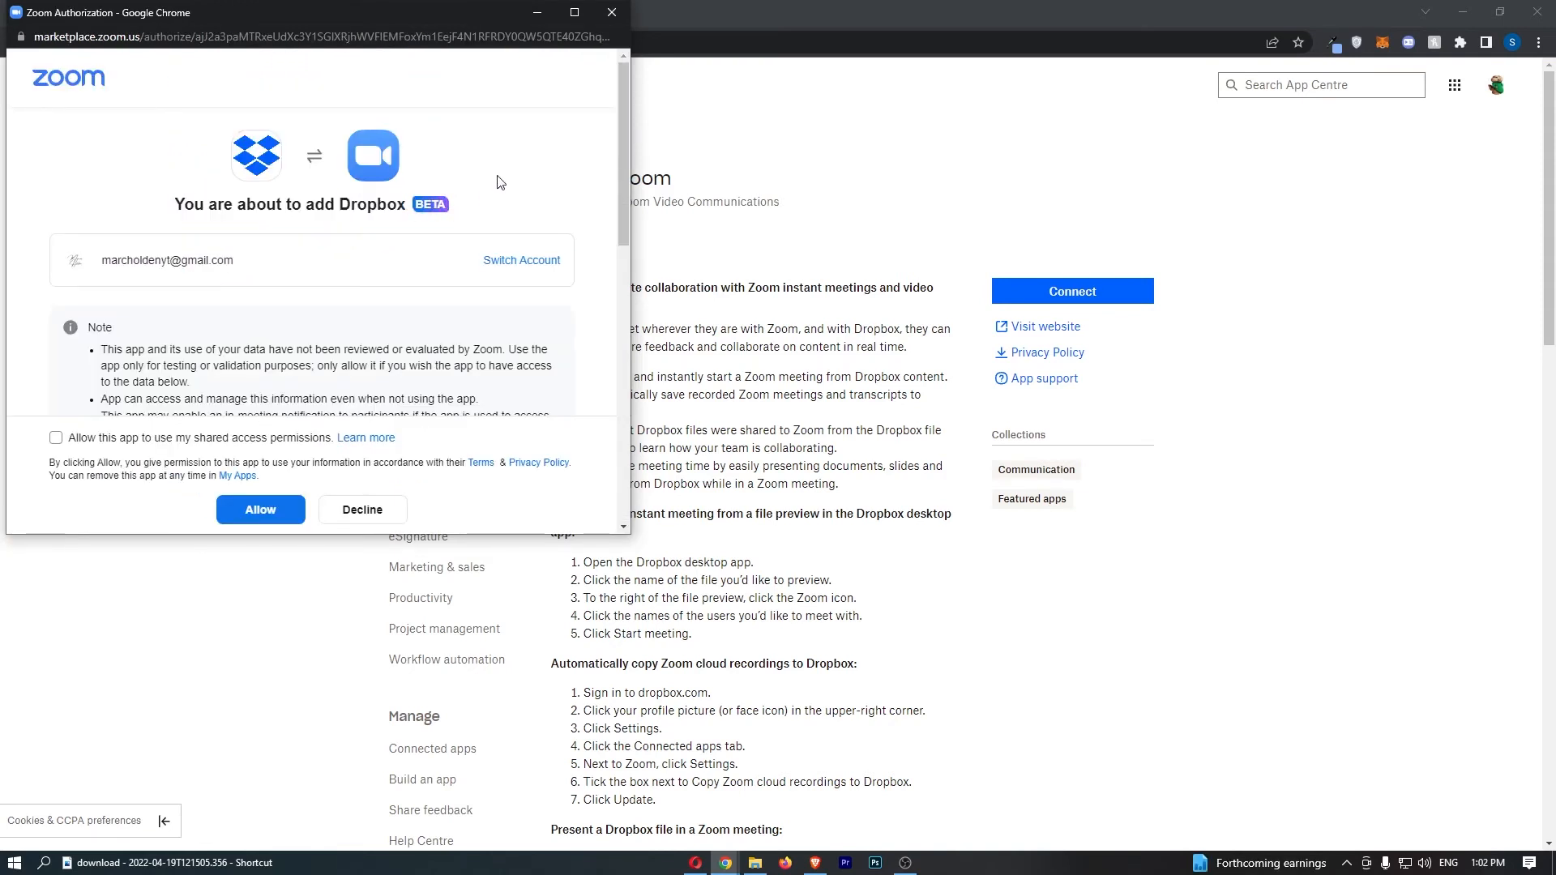
pyautogui.scroll(-3)
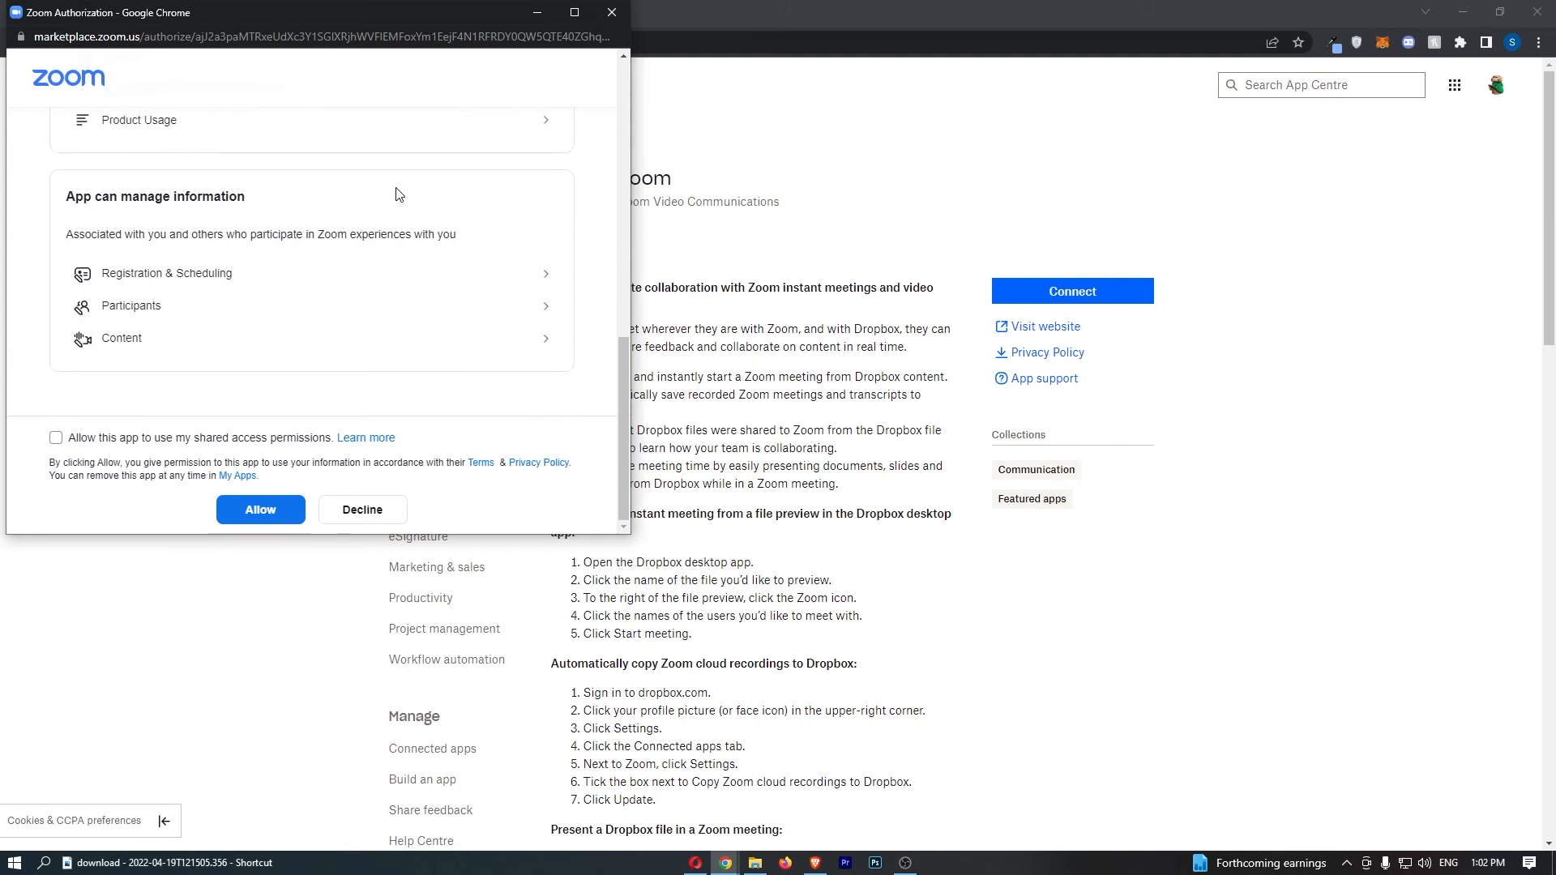
pyautogui.click(56, 398)
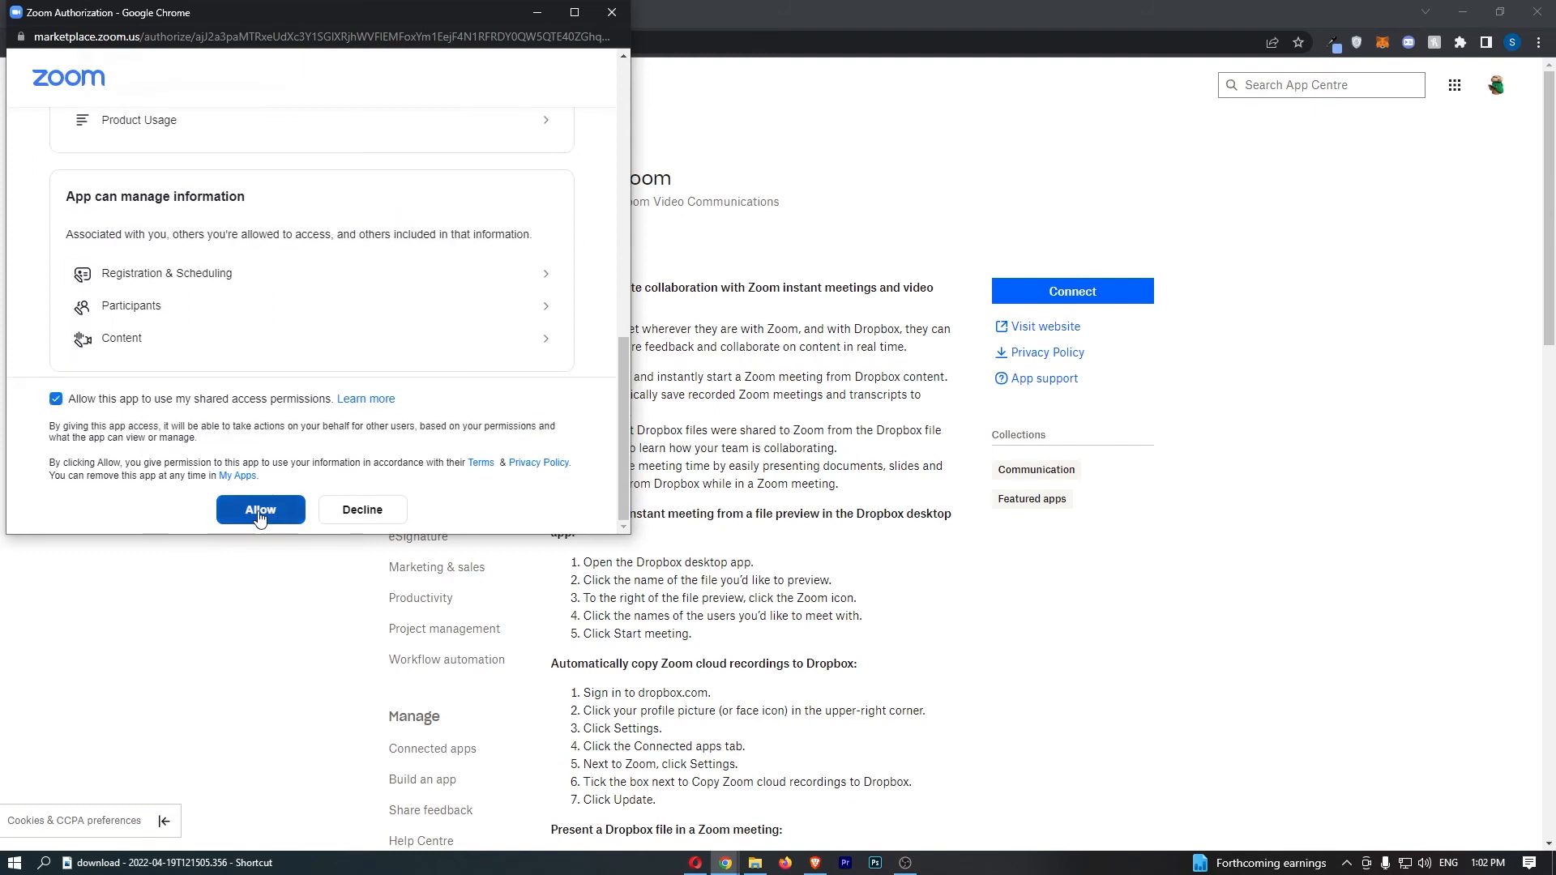
pyautogui.click(261, 508)
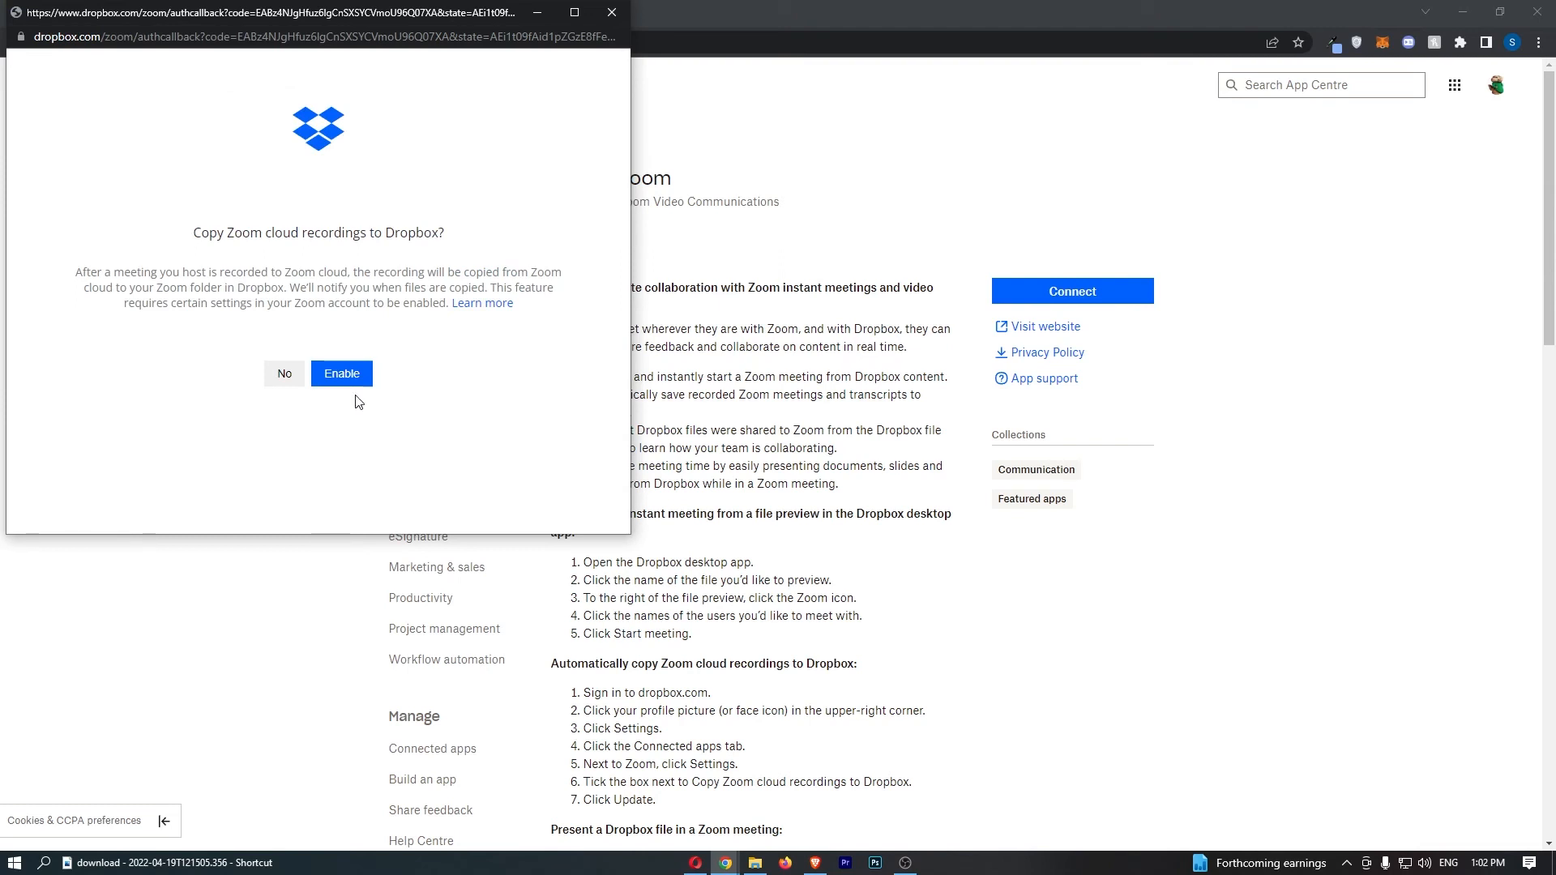
pyautogui.click(341, 373)
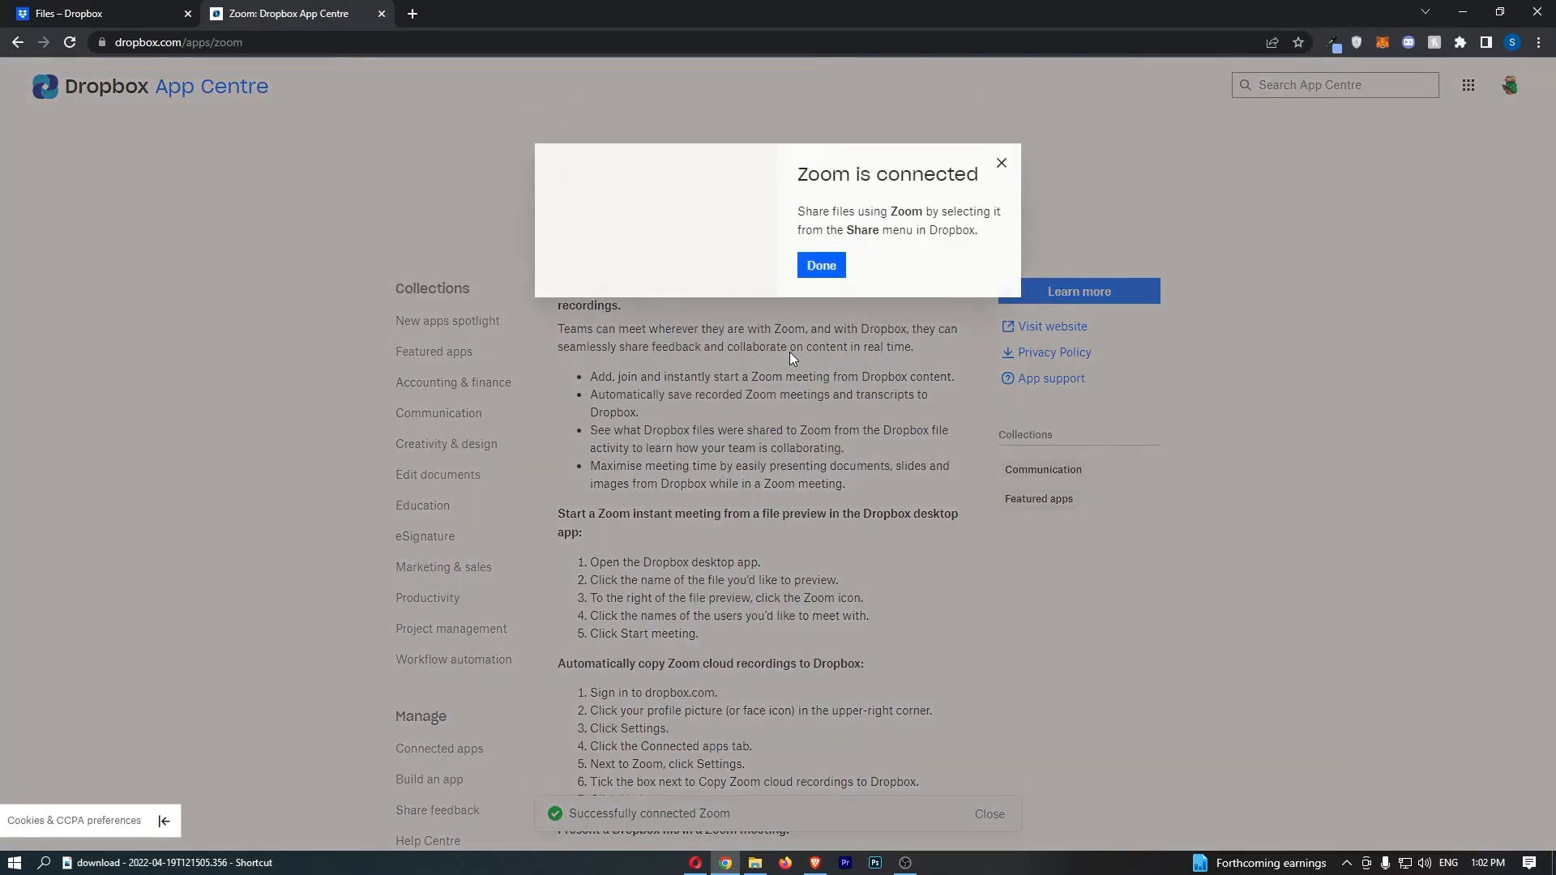
# Close the 'Zoom is connected' dialog and open the account page from the profile avatar.
pyautogui.click(819, 265)
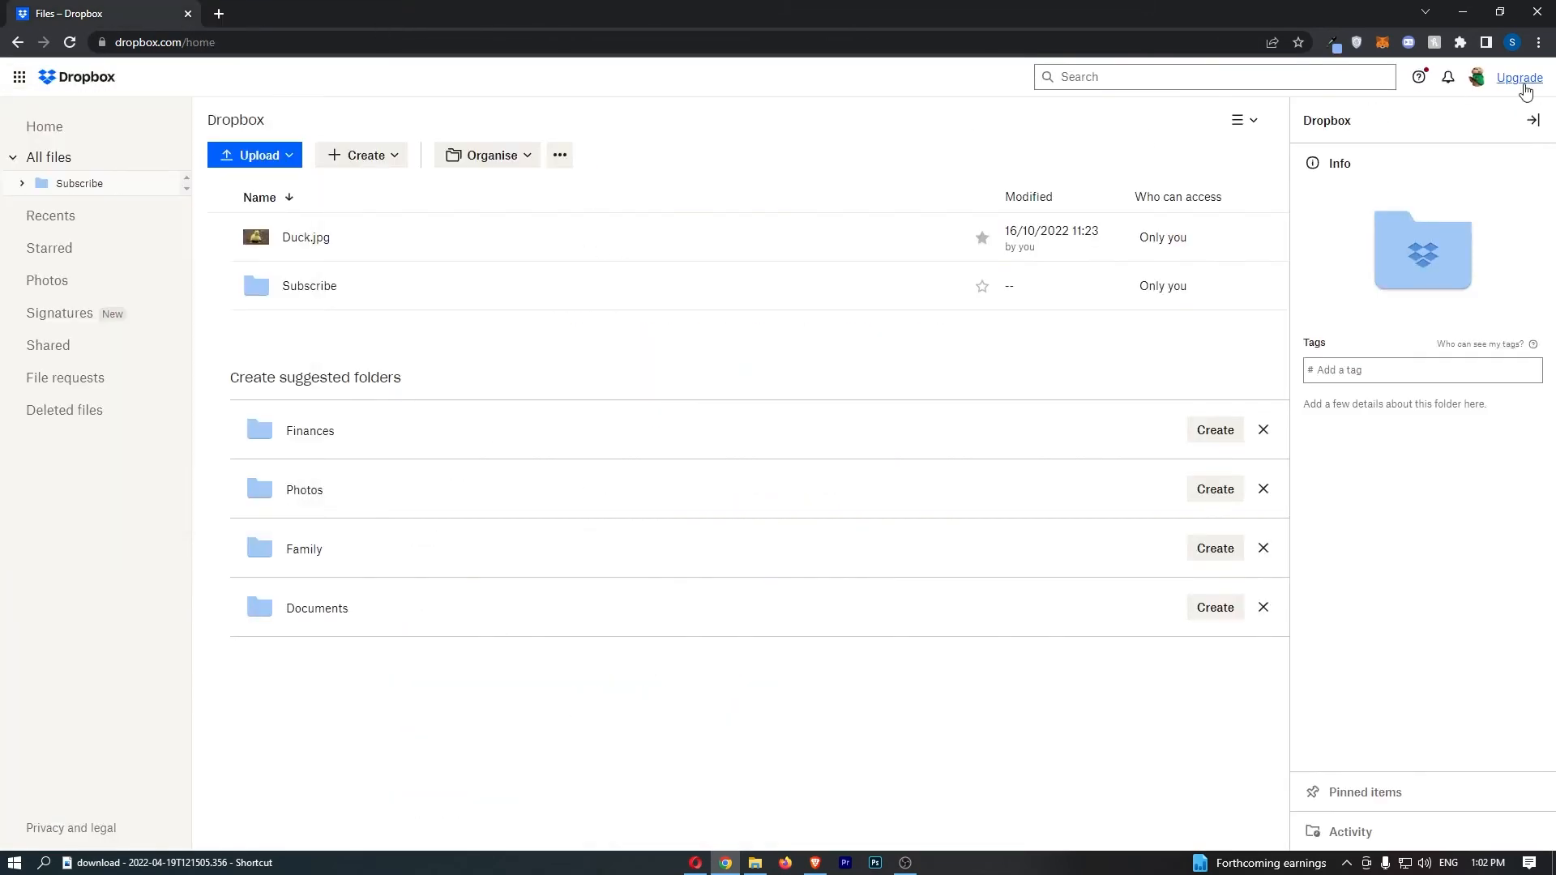
pyautogui.click(1519, 78)
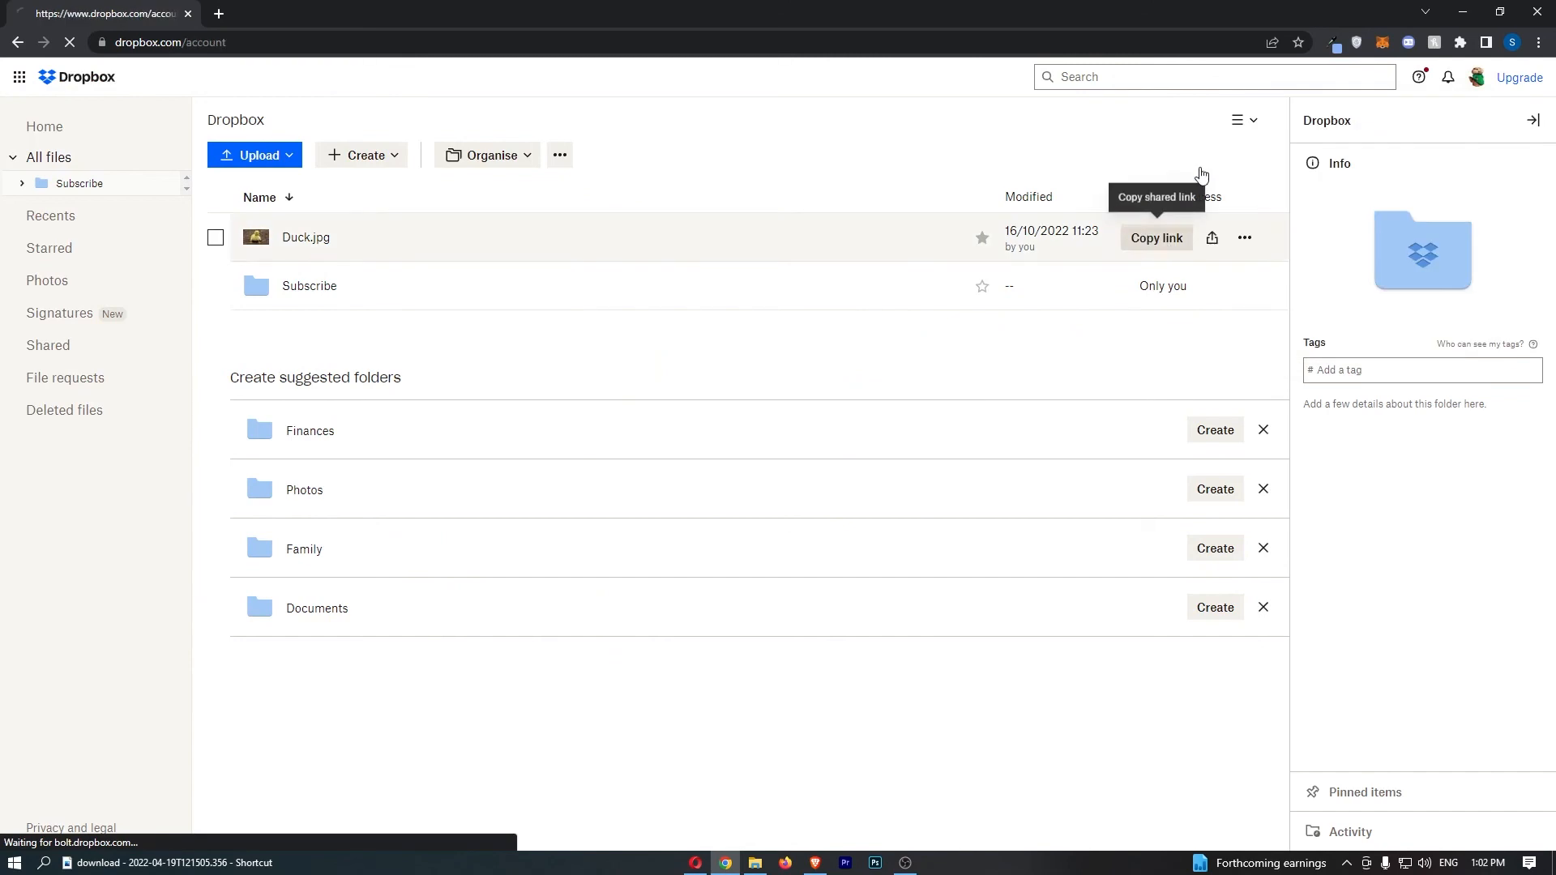